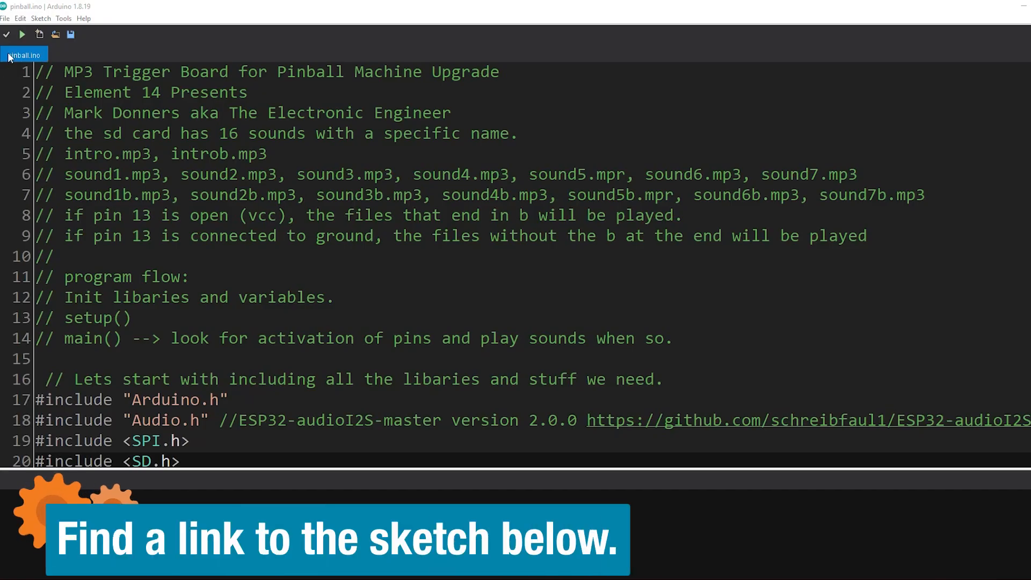
mouse_move(86, 52)
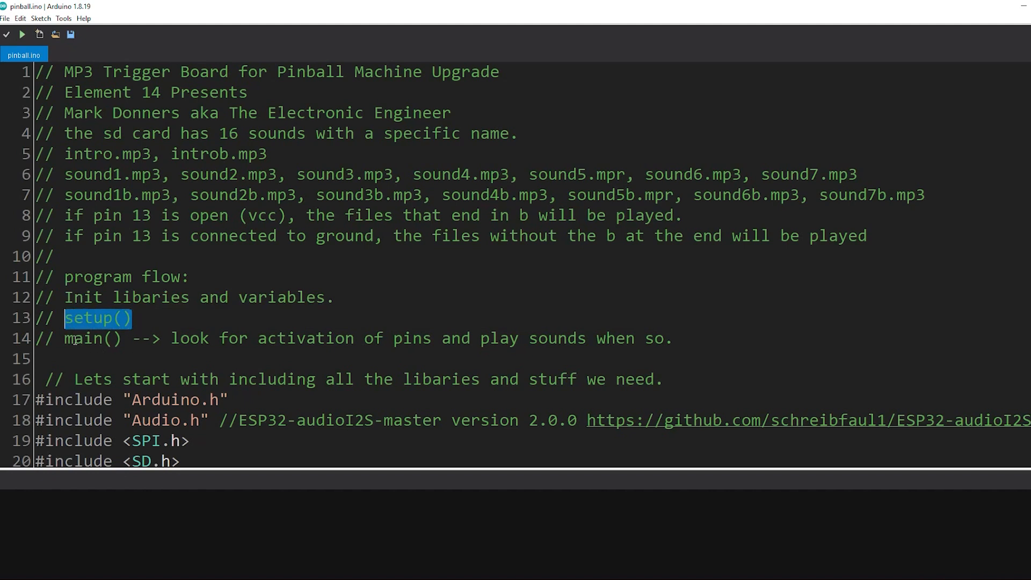
Review the pinball sketch's setup comments and the SD.h include line, then reach the Tools menu
left_click(138, 338)
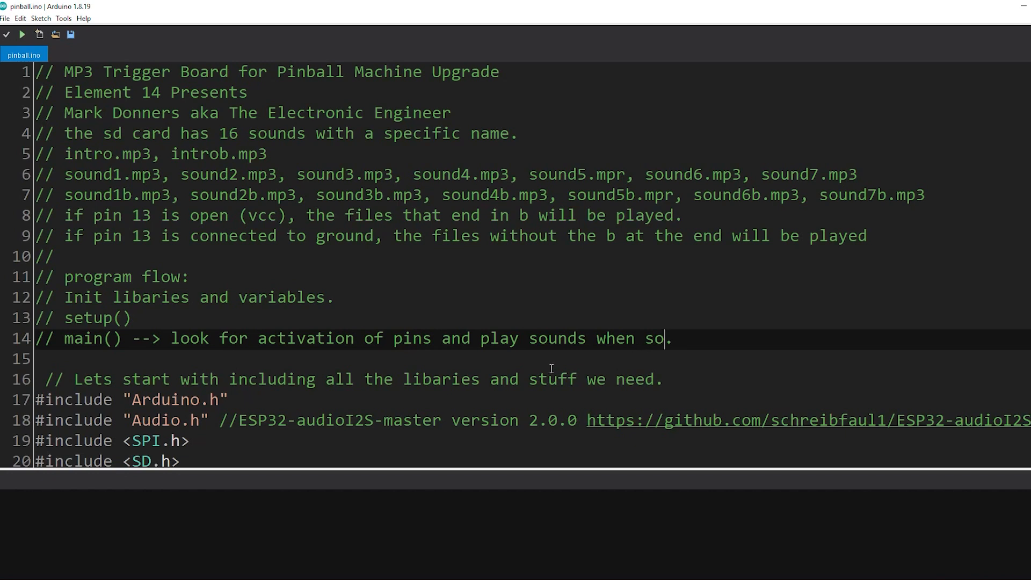
scroll("down", 3)
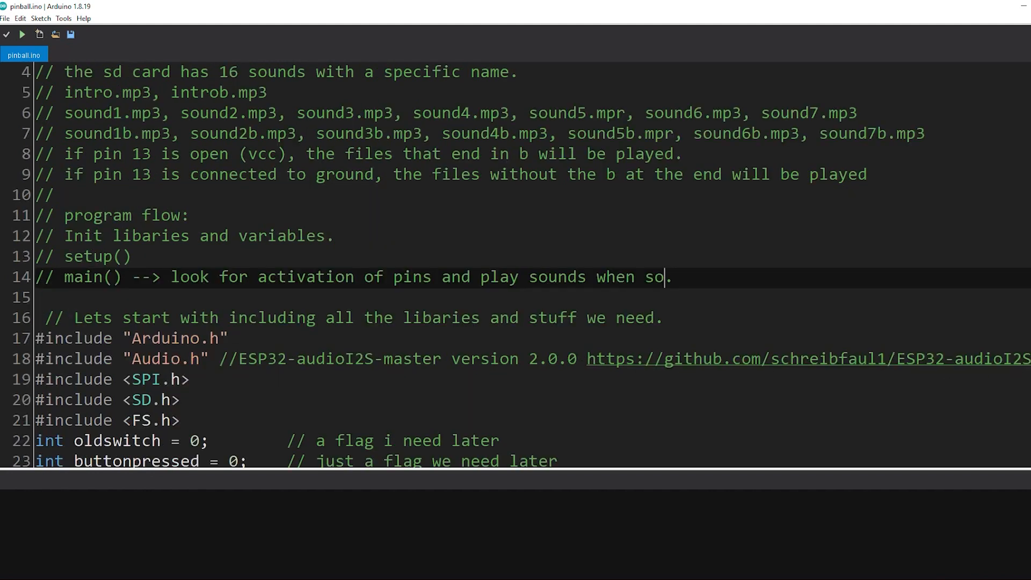
left_click(592, 399)
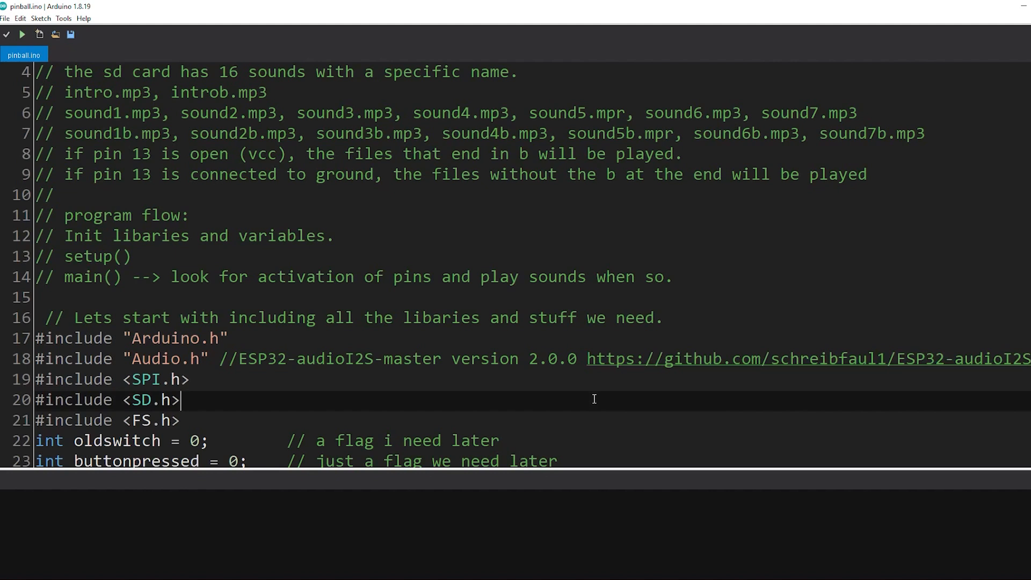
mouse_move(55, 34)
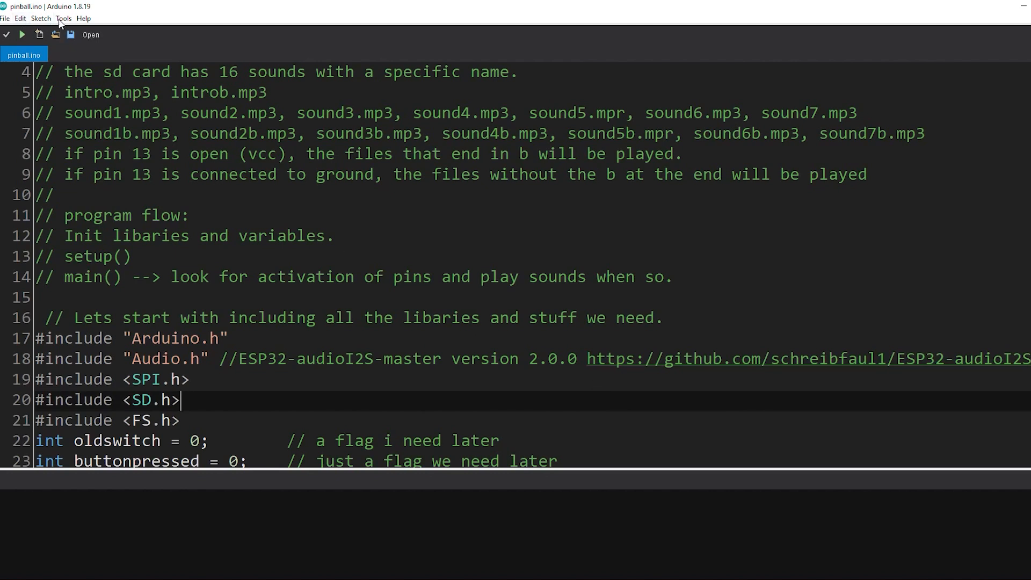
left_click(63, 19)
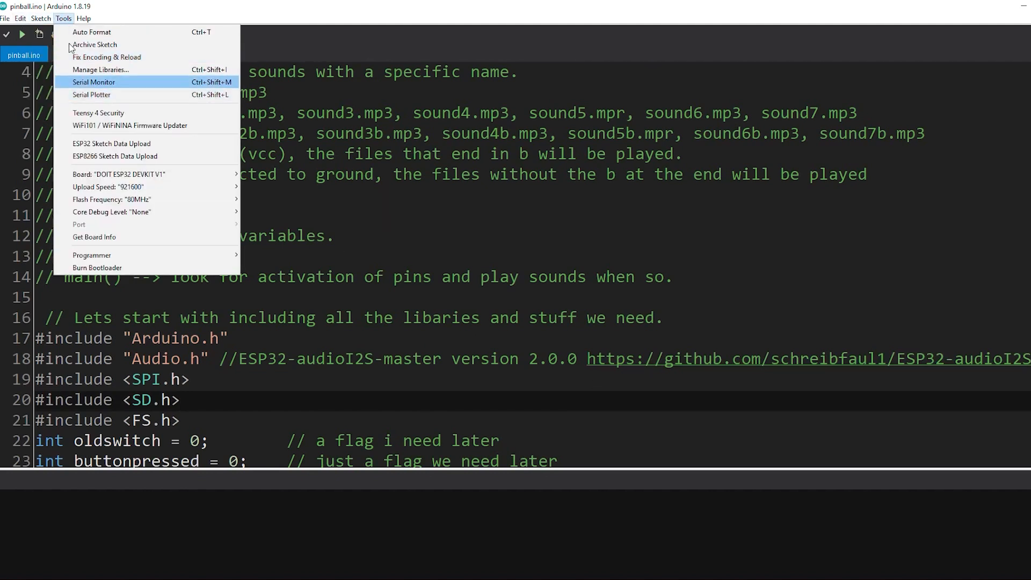
left_click(41, 18)
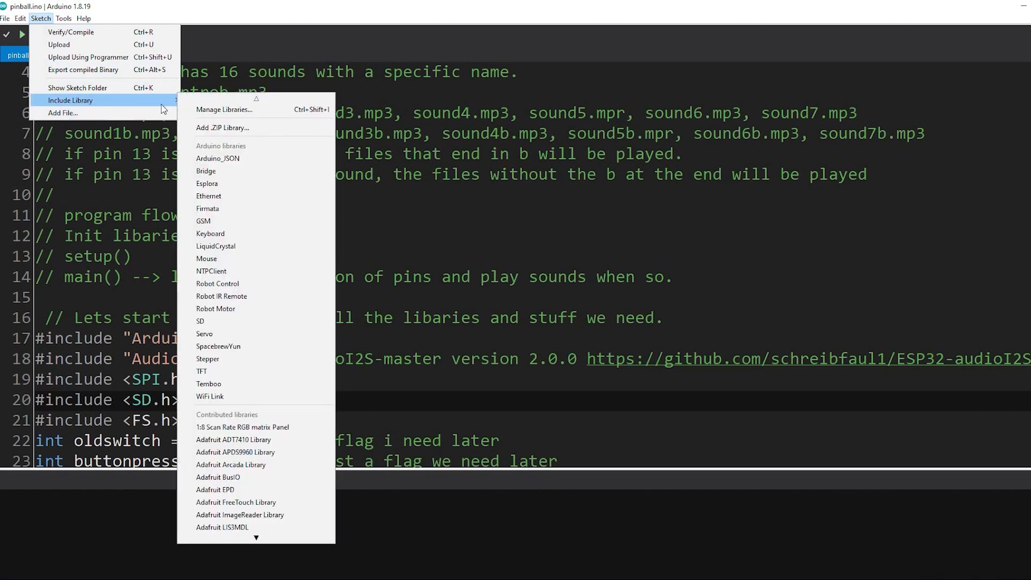
left_click(218, 128)
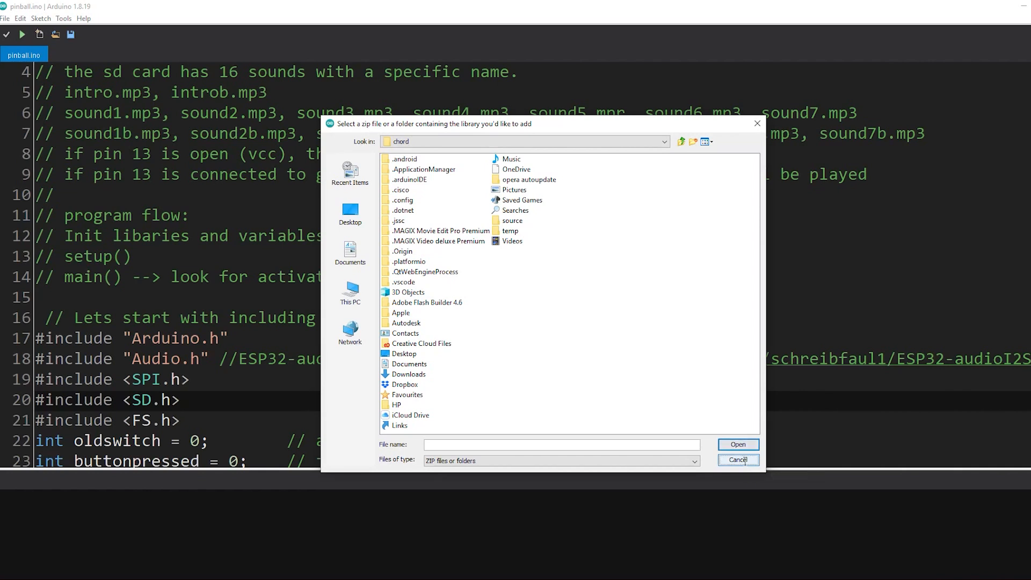
left_click(737, 460)
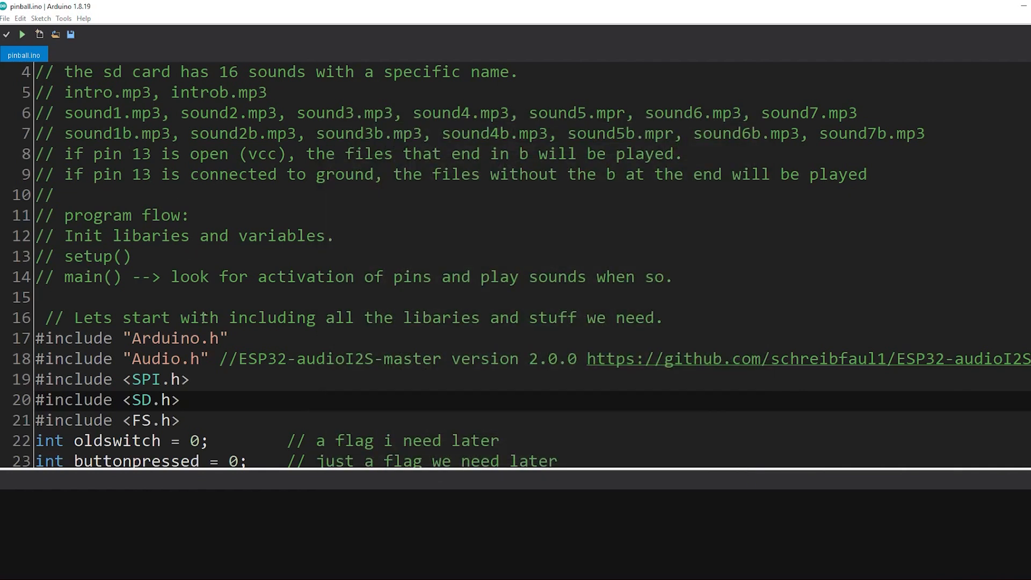
left_click(182, 399)
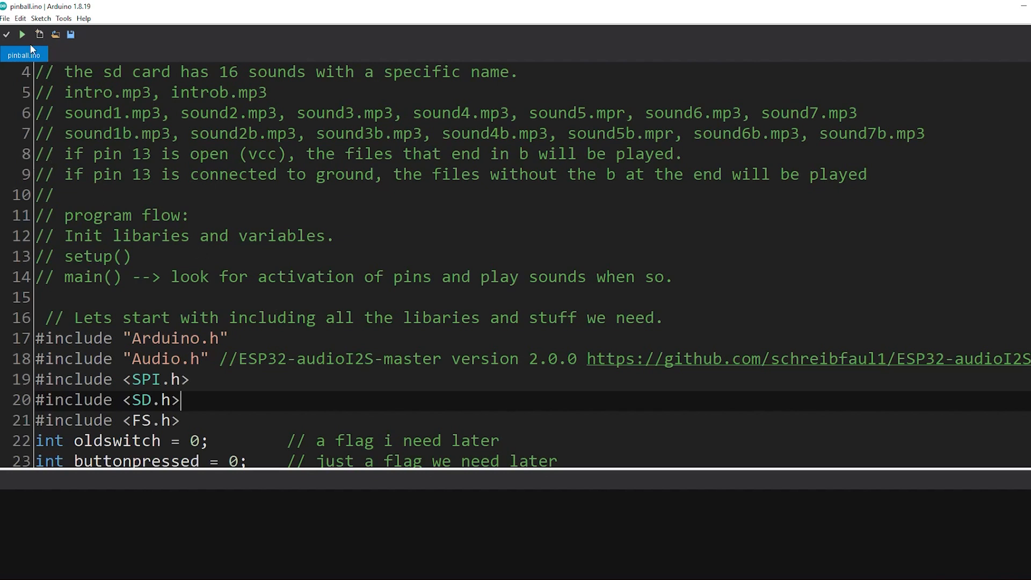
Confirm the Espressif ESP32 URL in Preferences' Additional Boards Manager URLs and accept it
left_click(4, 19)
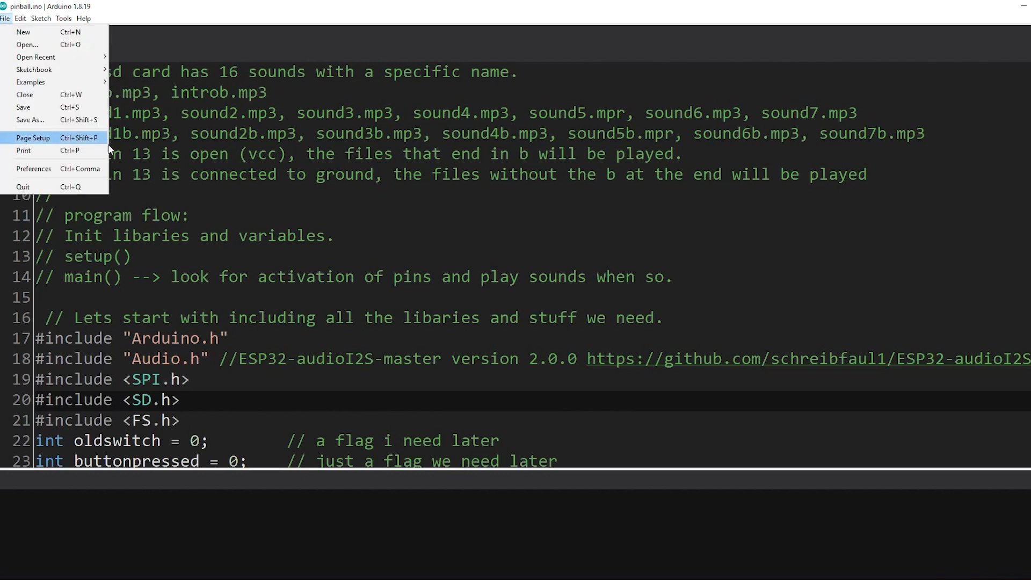
mouse_move(33, 169)
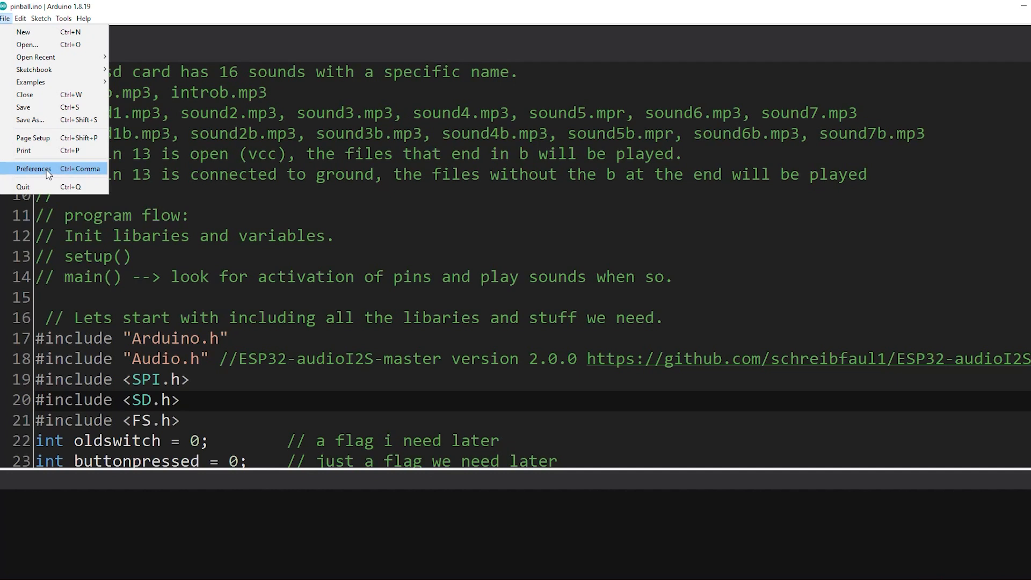
mouse_move(40, 171)
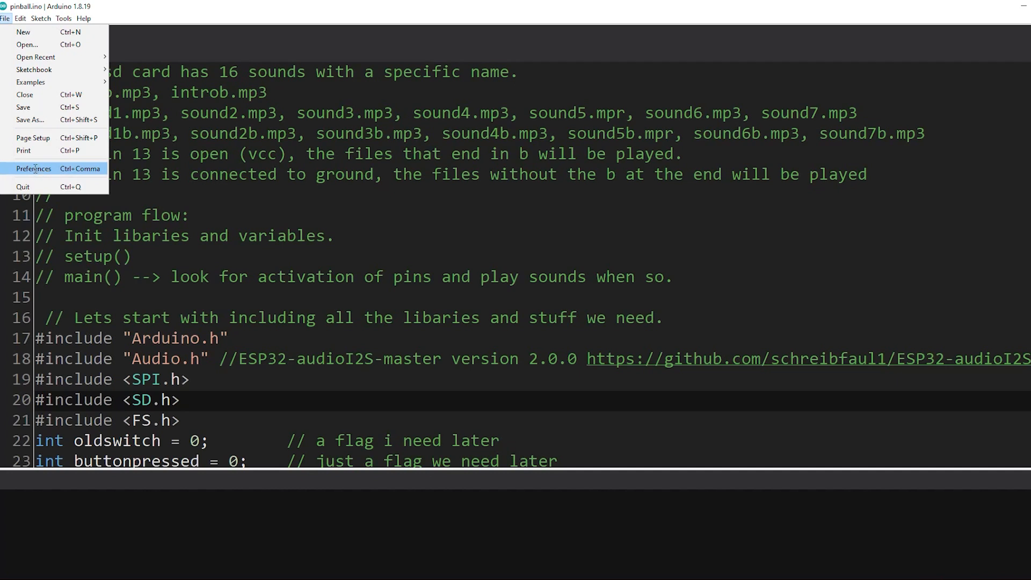
left_click(33, 169)
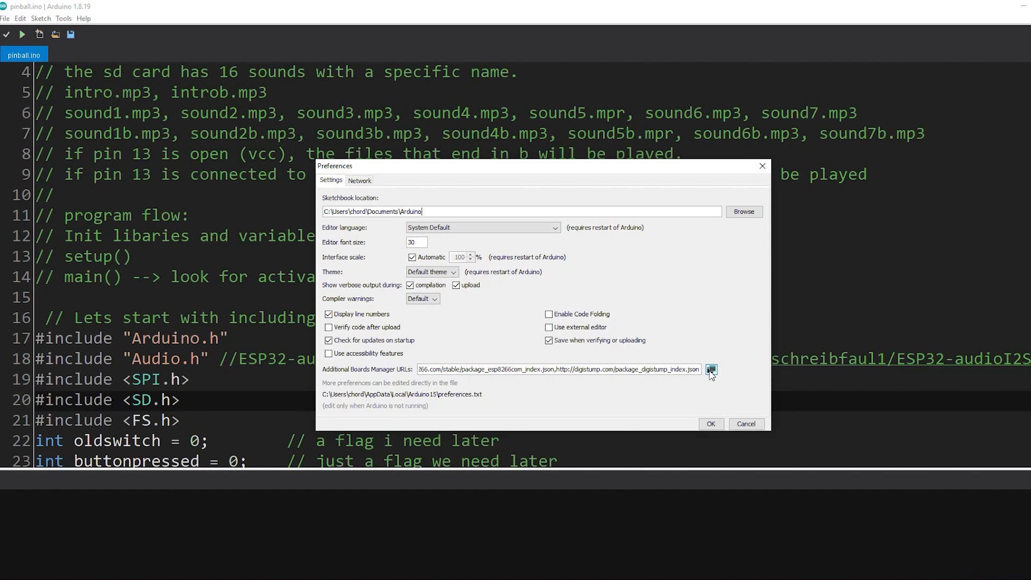
left_click(711, 368)
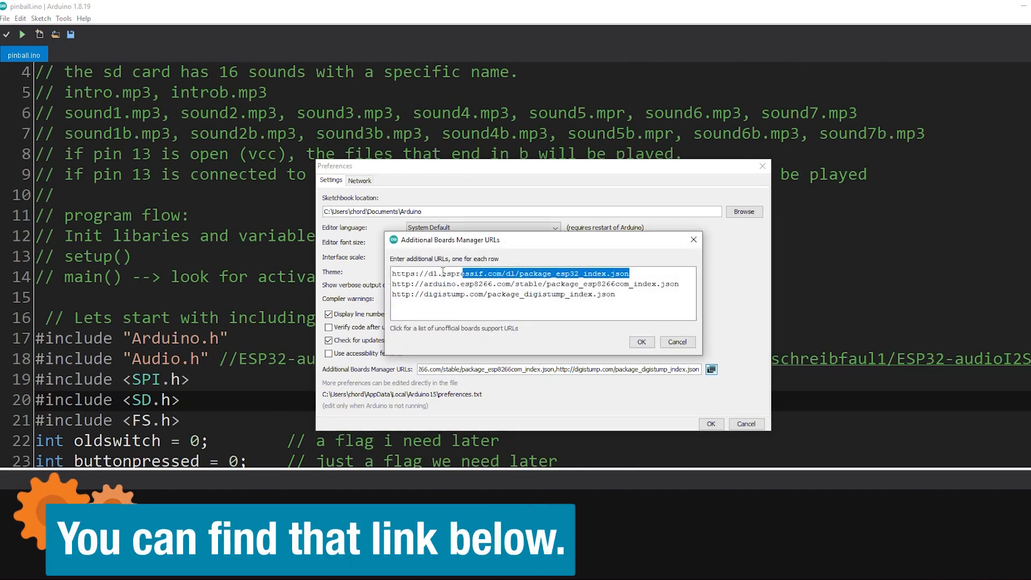
left_click(63, 18)
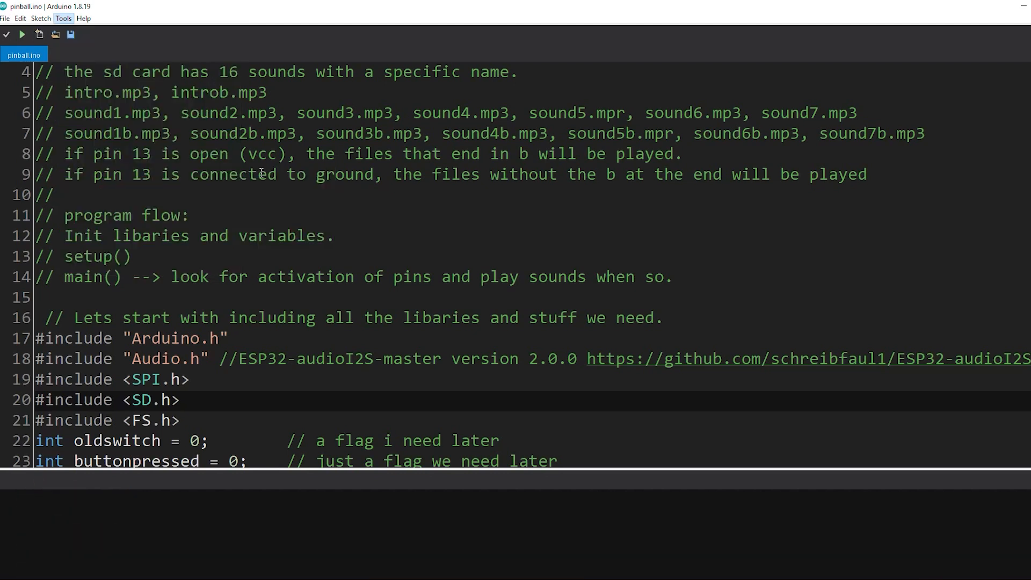
Search Boards Manager for esp32 and check the Espressif Systems package shows version 1.0.6 installed
left_click(63, 19)
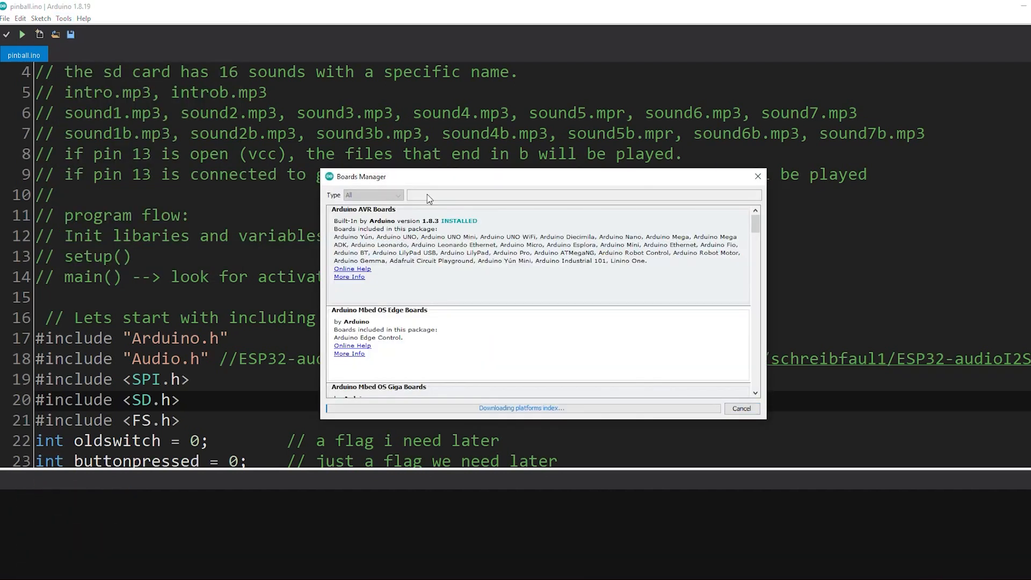
type("esp32")
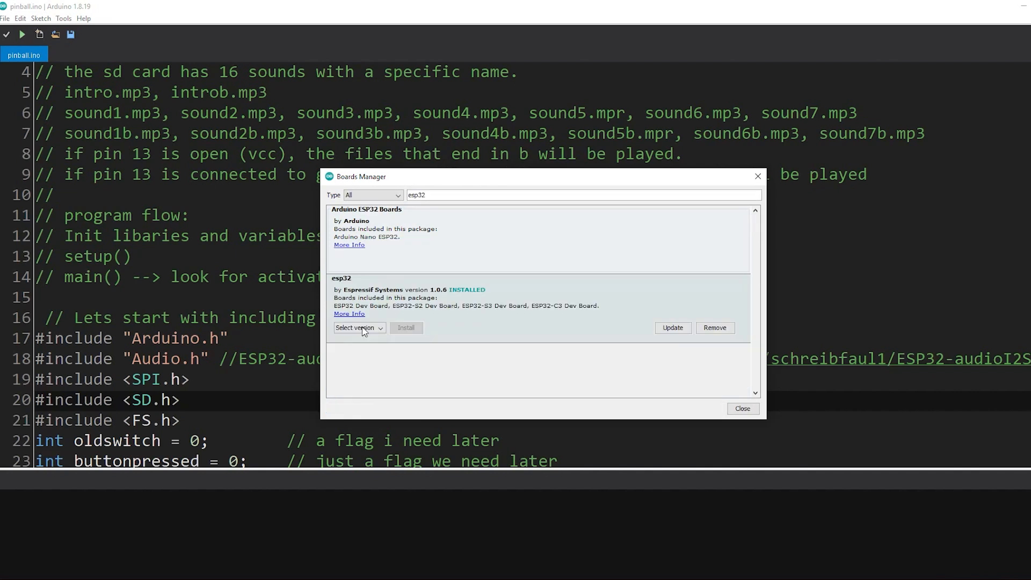
left_click(360, 327)
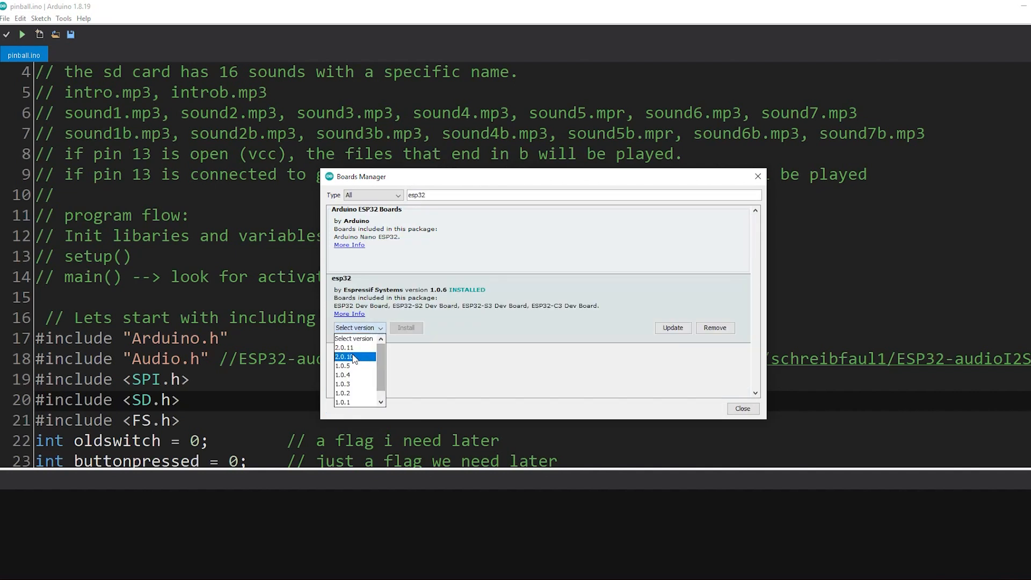
mouse_move(516, 334)
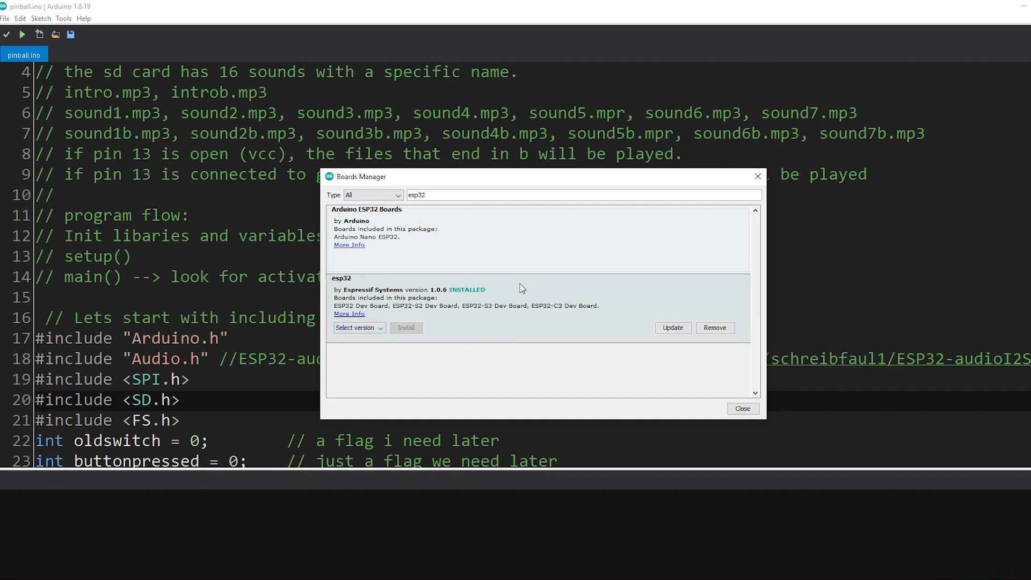
mouse_move(439, 300)
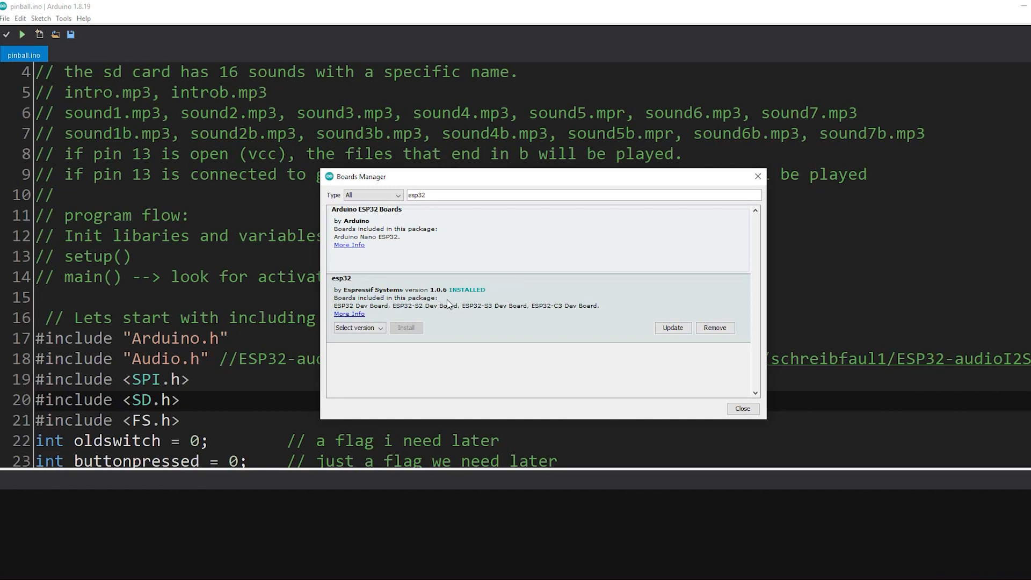
Close Boards Manager and scroll through pinball.ino from setup pin modes to the loop's sound triggers
left_click(741, 409)
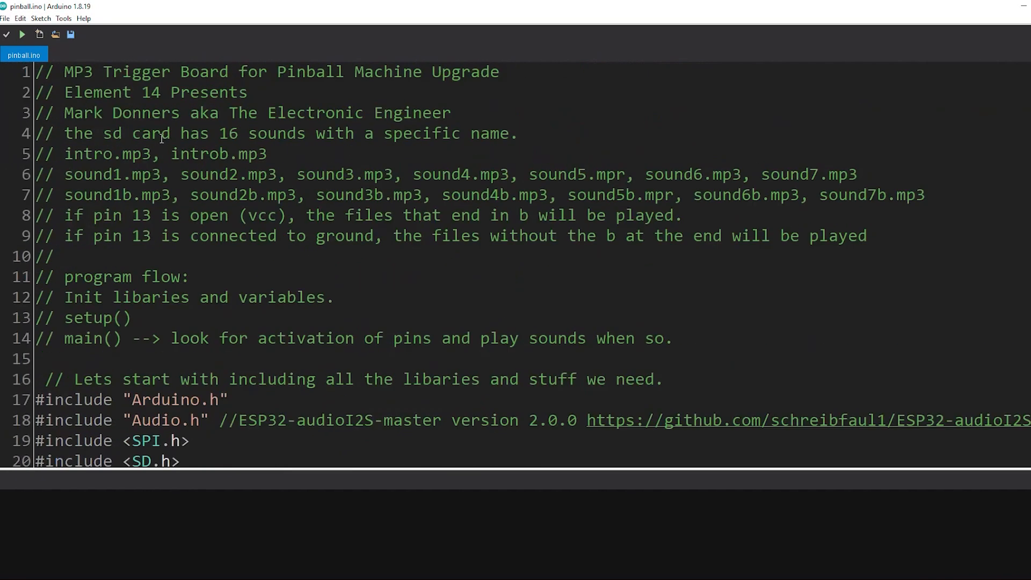
mouse_move(6, 35)
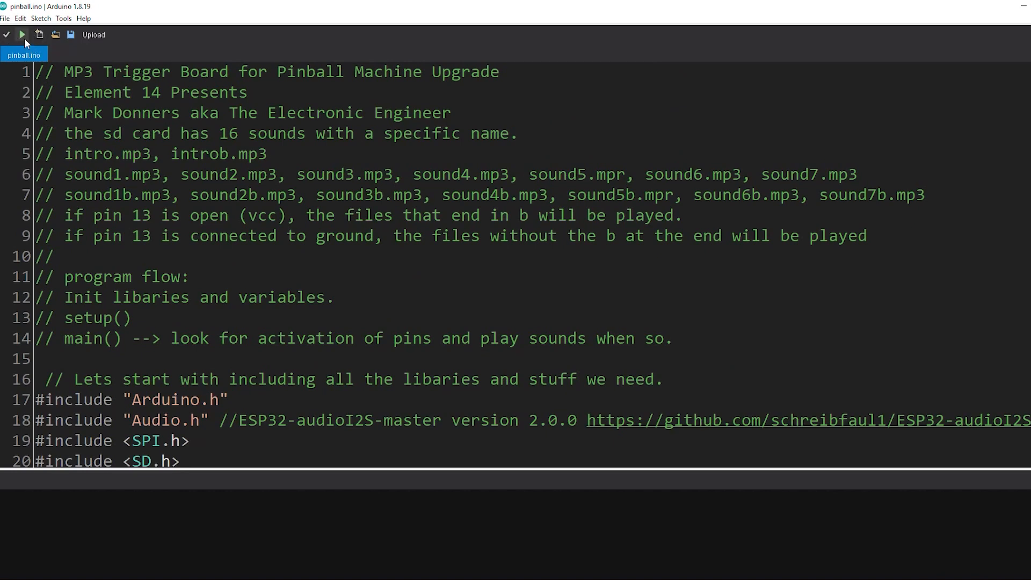
scroll("down", 3)
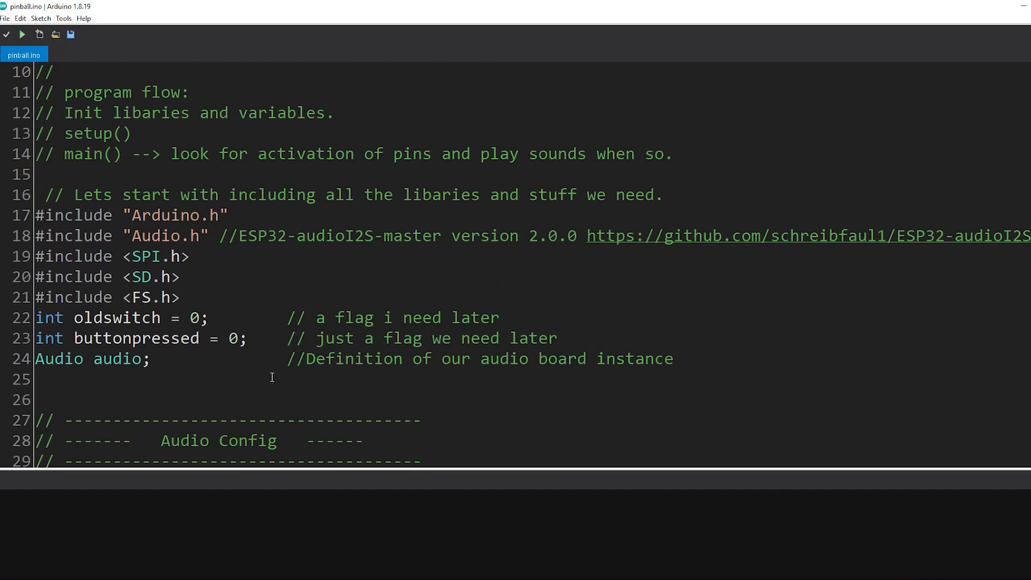
mouse_move(273, 325)
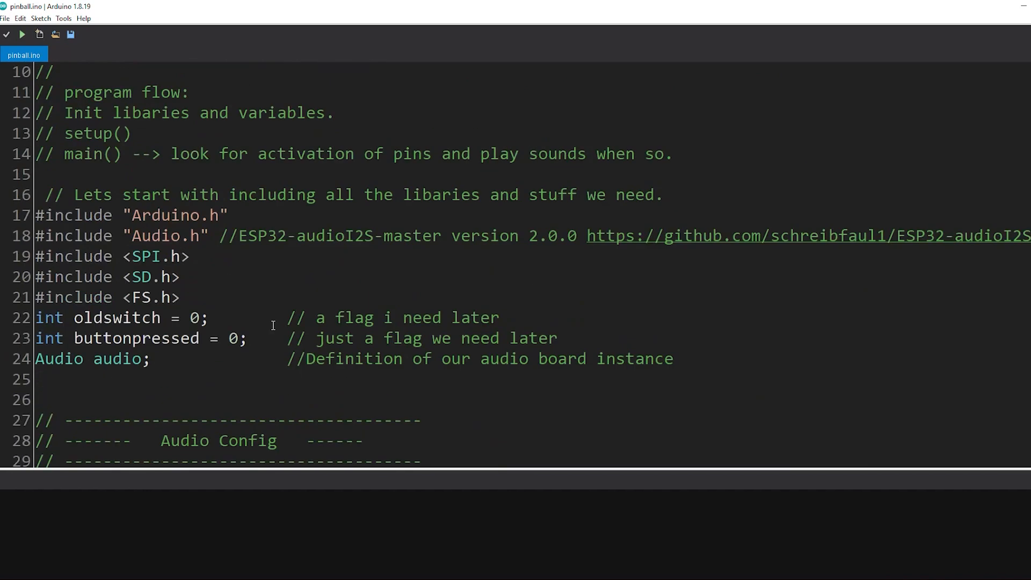
scroll("up", 3)
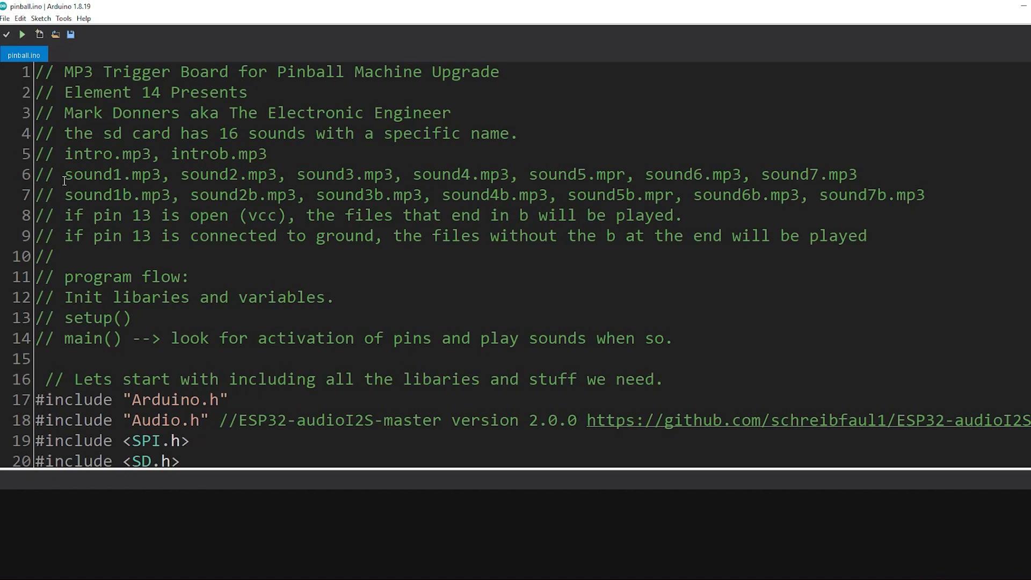
scroll("down", 3)
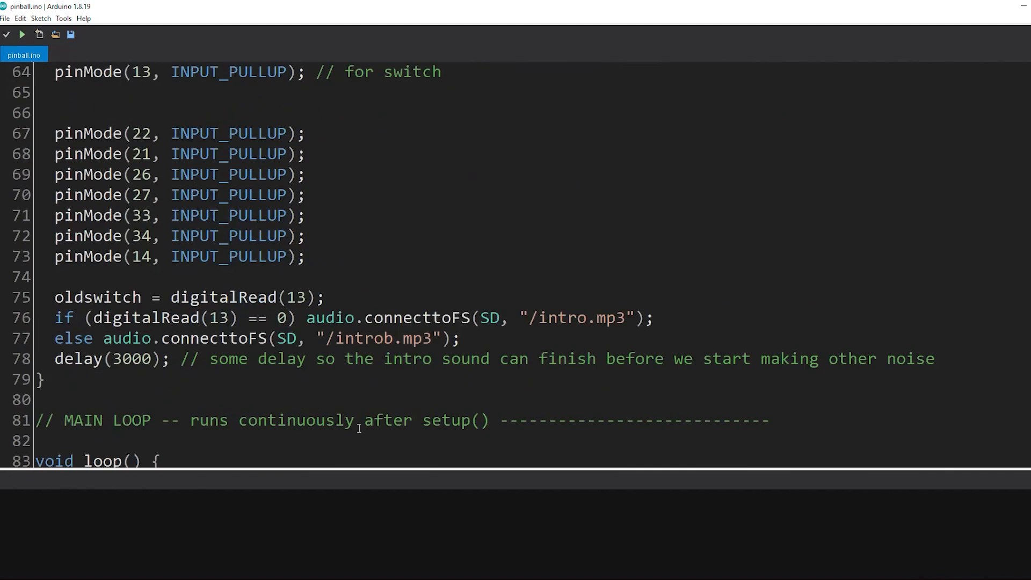
scroll("down", 3)
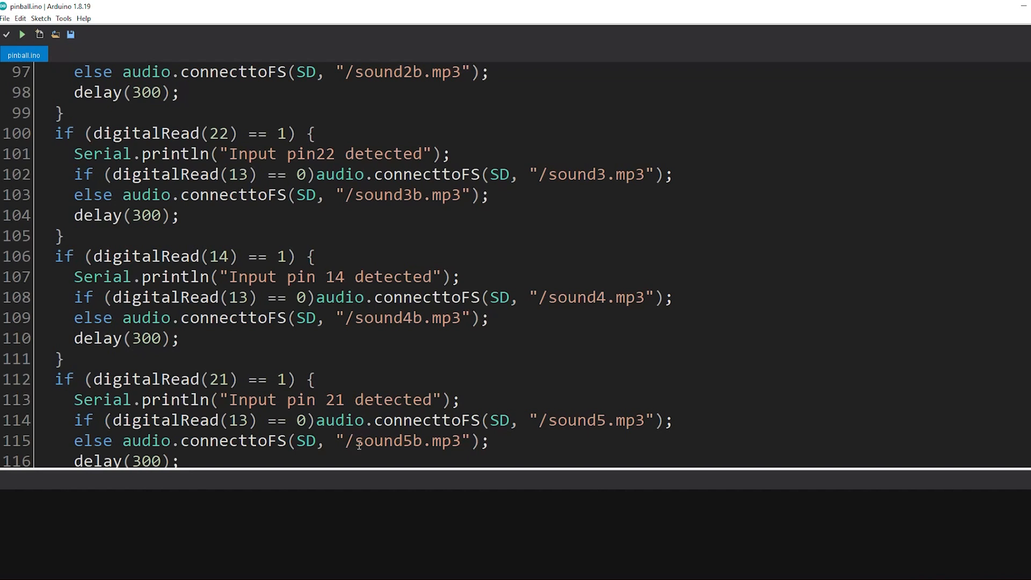
scroll("up", 3)
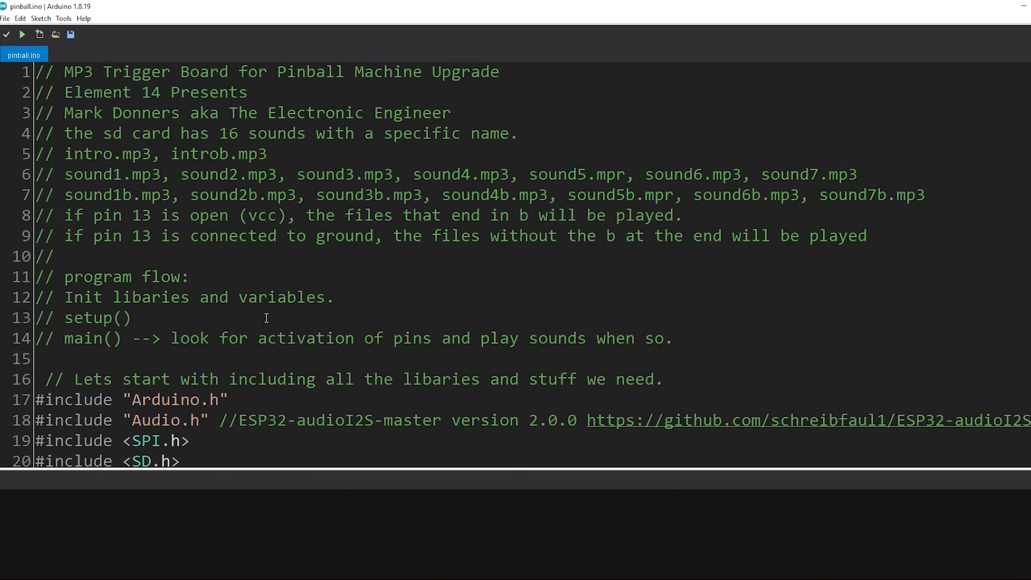
mouse_move(64, 183)
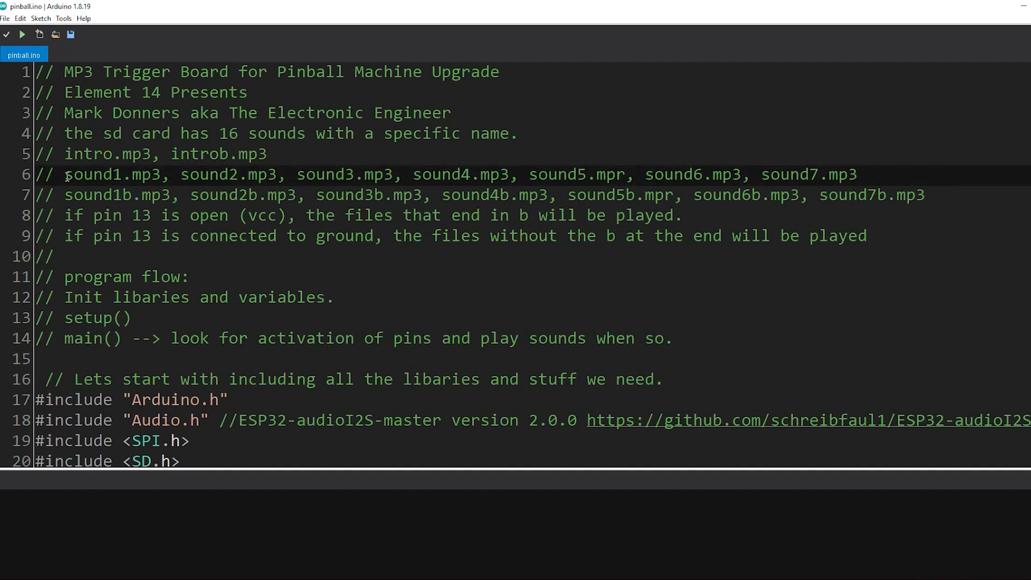
double_click(89, 174)
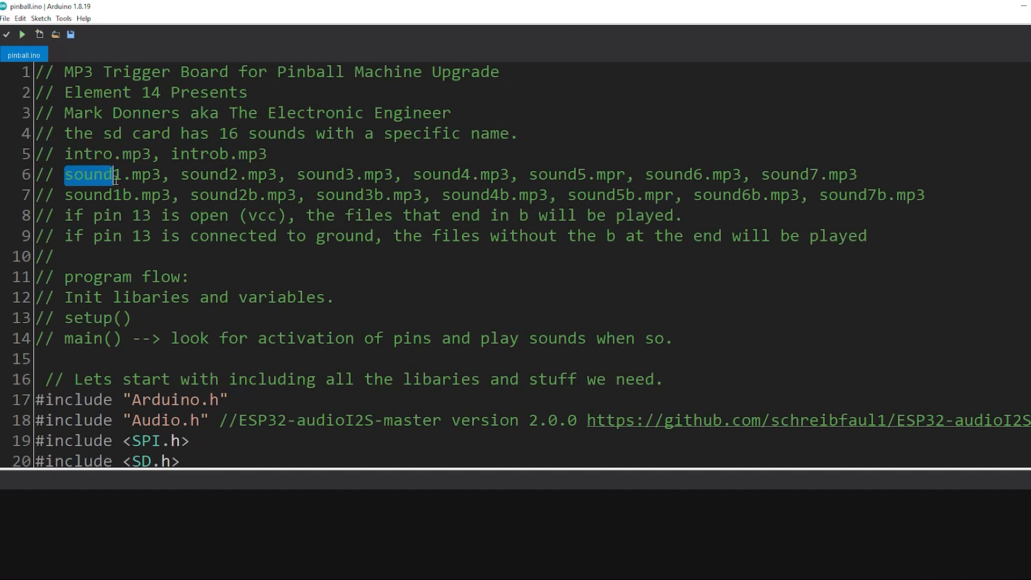
left_click_drag(99, 174, 394, 174)
type("// ")
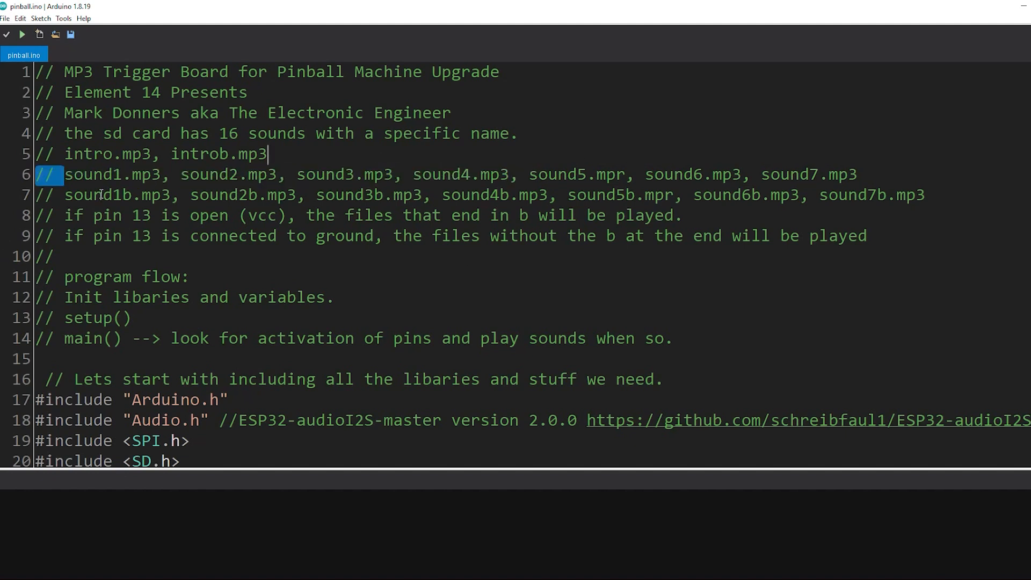
double_click(97, 195)
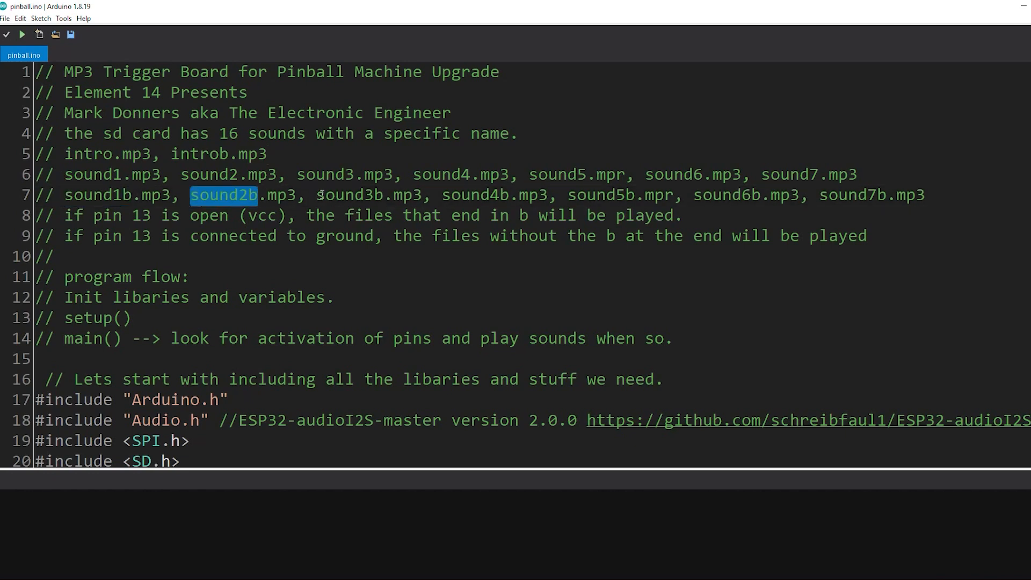
double_click(372, 195)
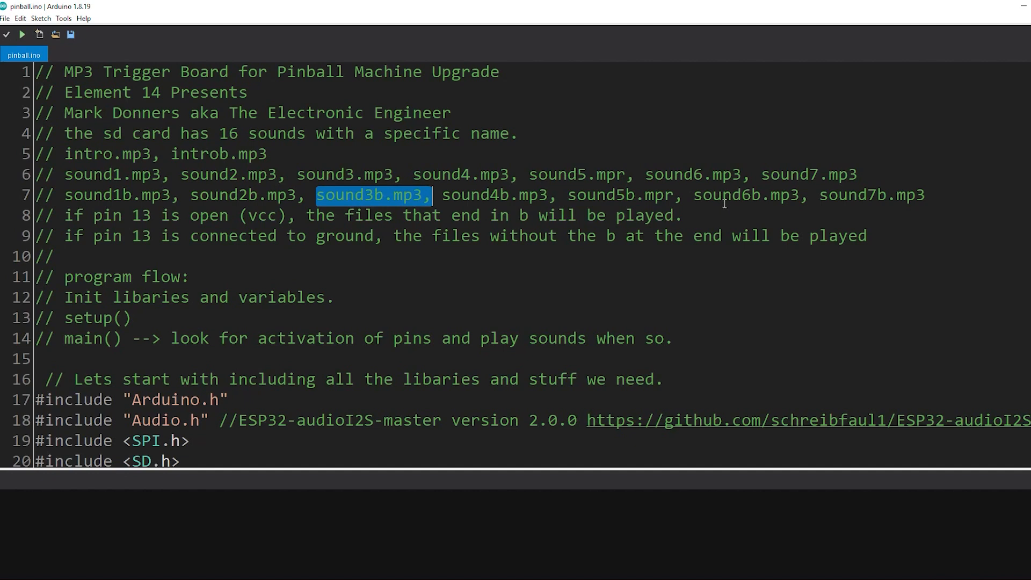
mouse_move(387, 254)
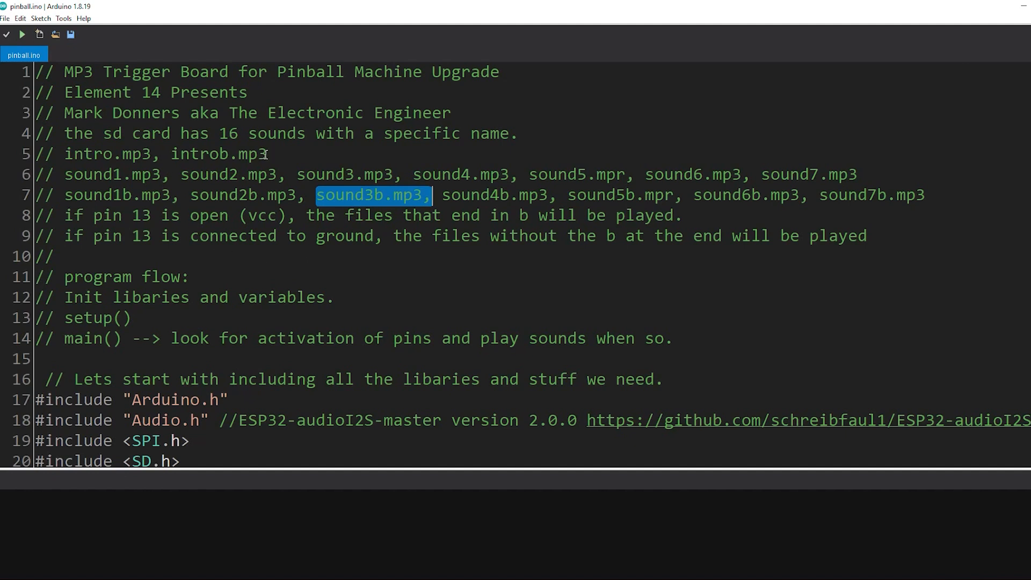
scroll("down", 3)
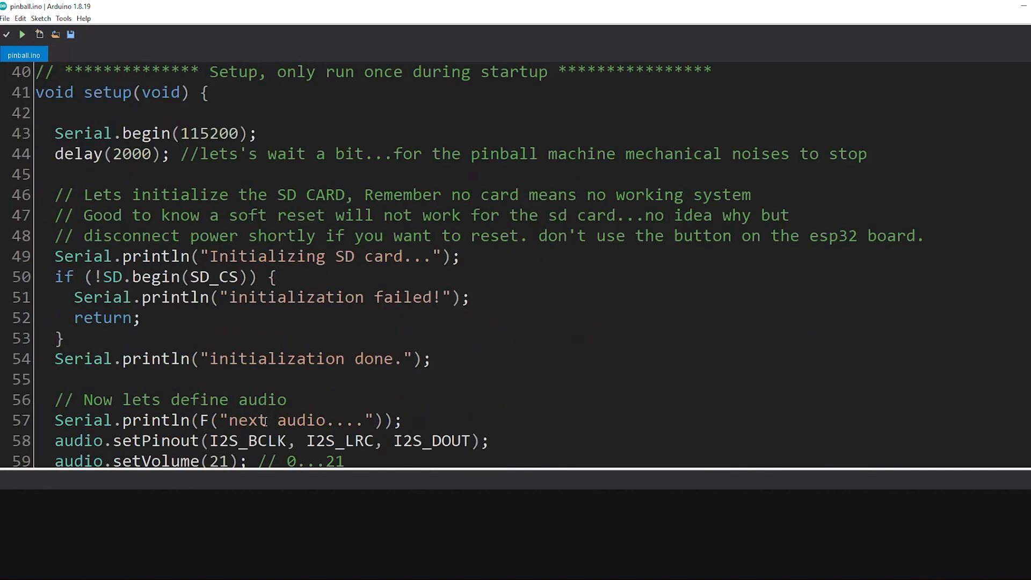
scroll("down", 3)
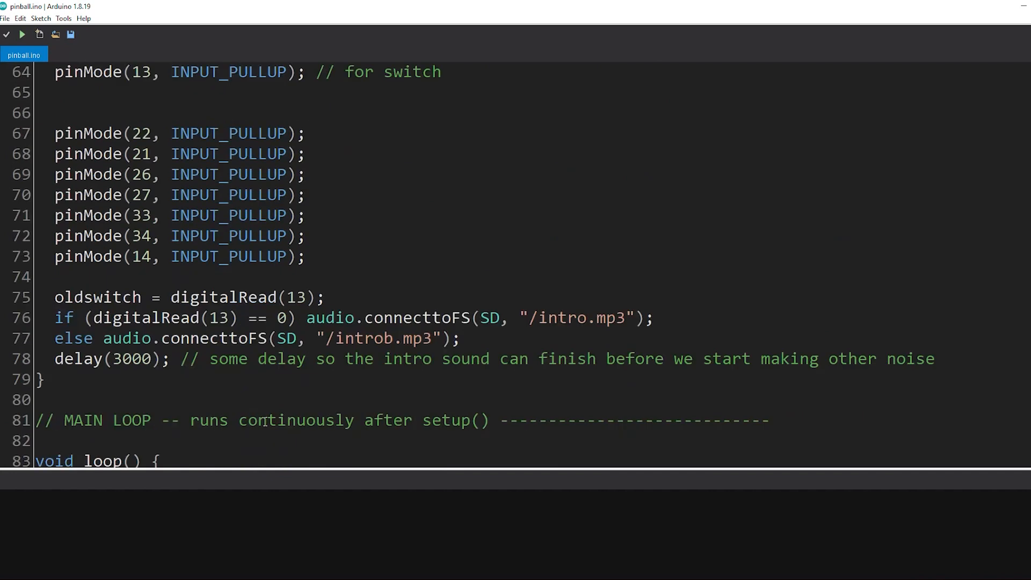
scroll("down", 3)
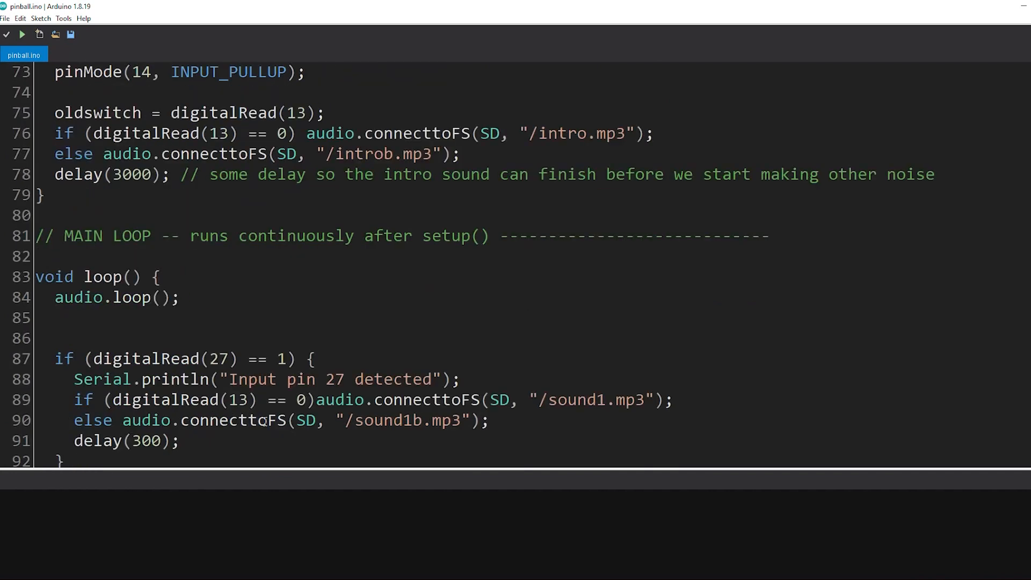